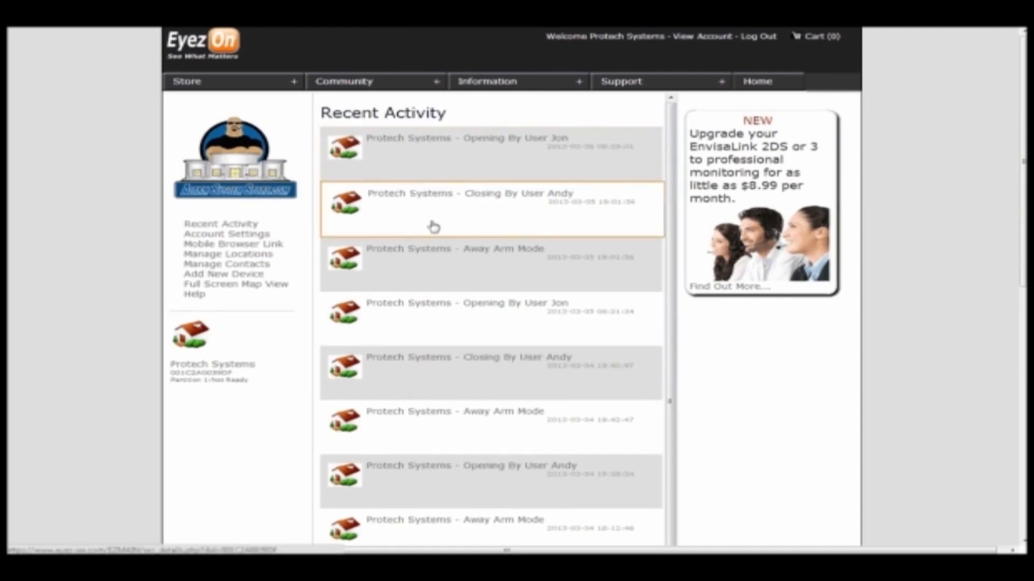
pyautogui.moveTo(425, 479)
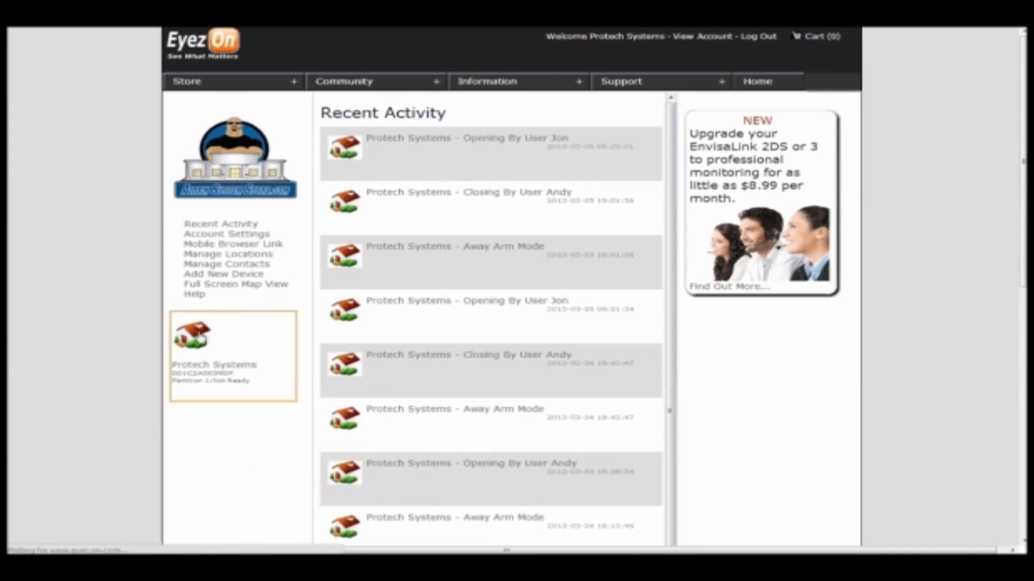
# Open the Protech Systems device's Details page from the left sidebar
pyautogui.click(193, 336)
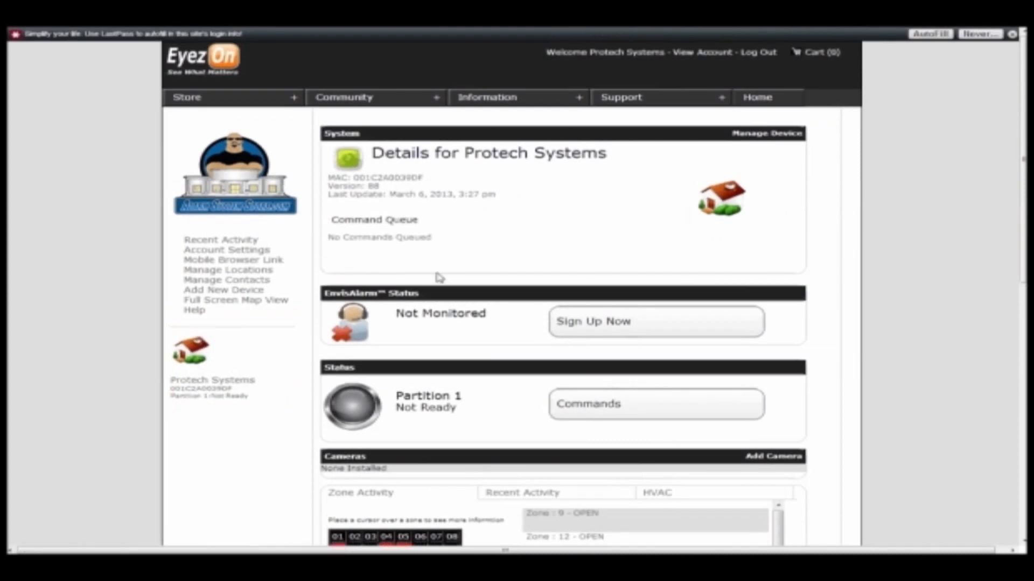
pyautogui.moveTo(836, 183)
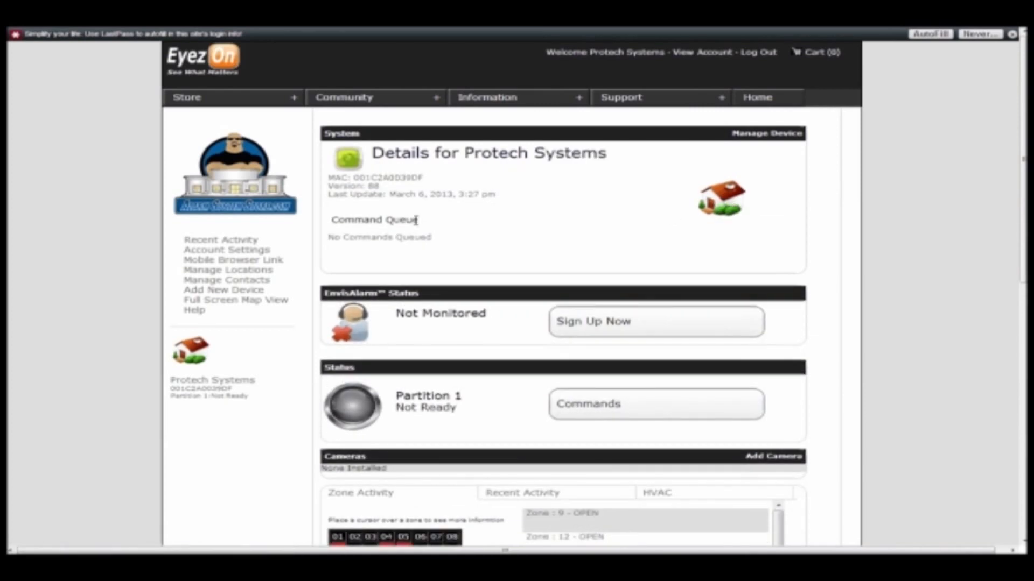
pyautogui.moveTo(823, 398)
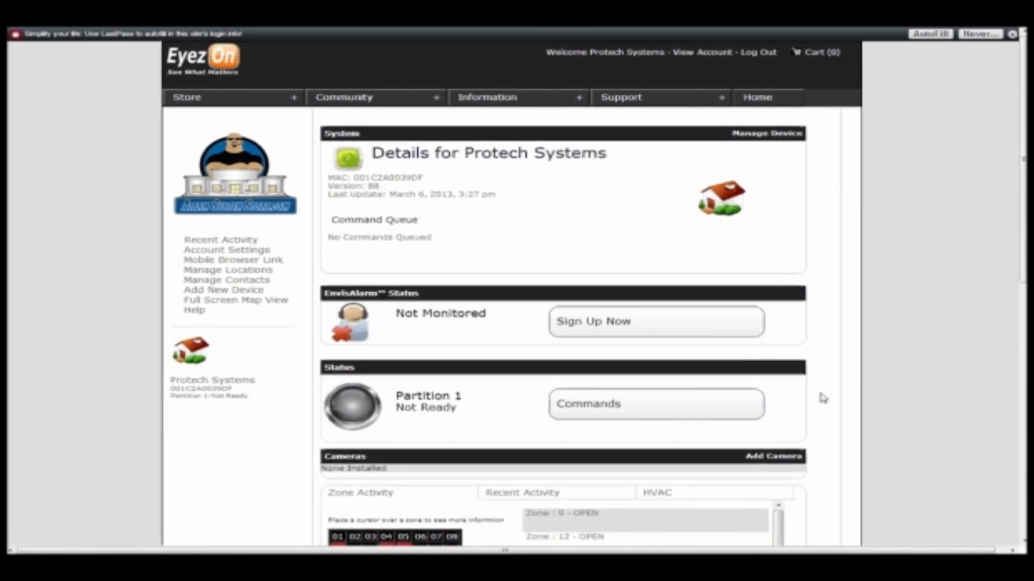
pyautogui.scroll(-3)
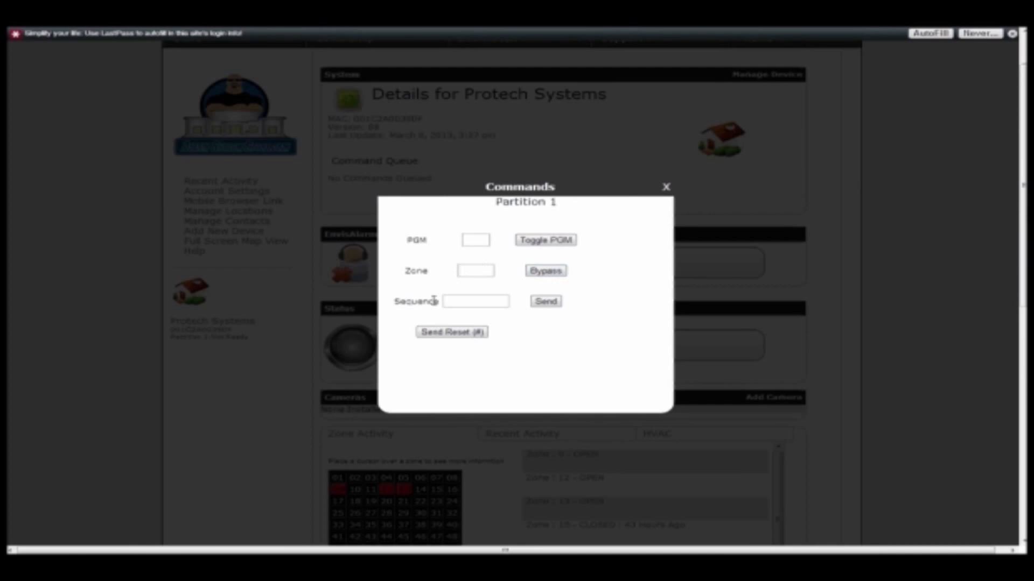
pyautogui.moveTo(666, 202)
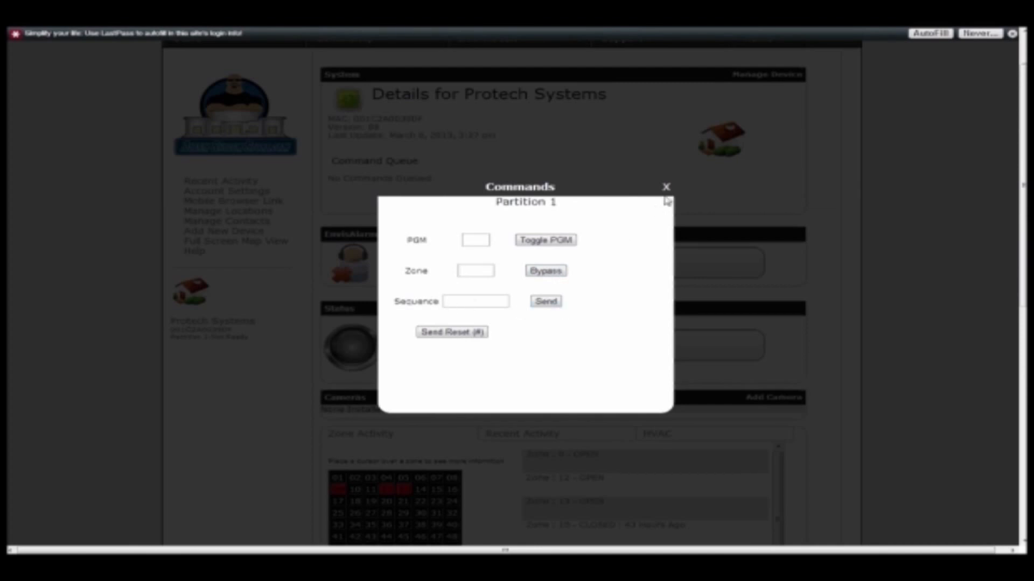
pyautogui.click(665, 186)
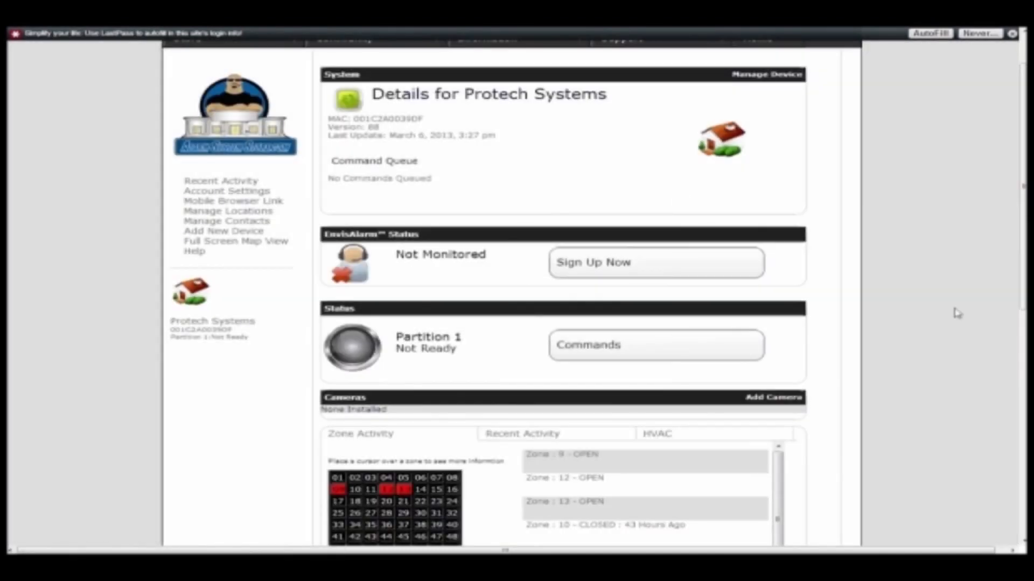
# Scroll through the Protech Systems partition's Recent Activity events list
pyautogui.scroll(-3)
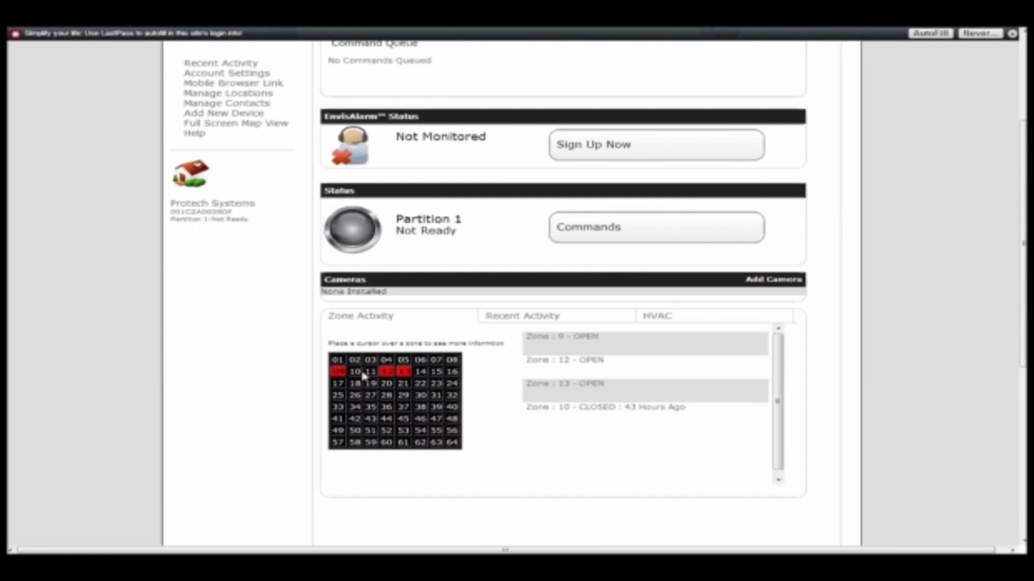
pyautogui.moveTo(496, 358)
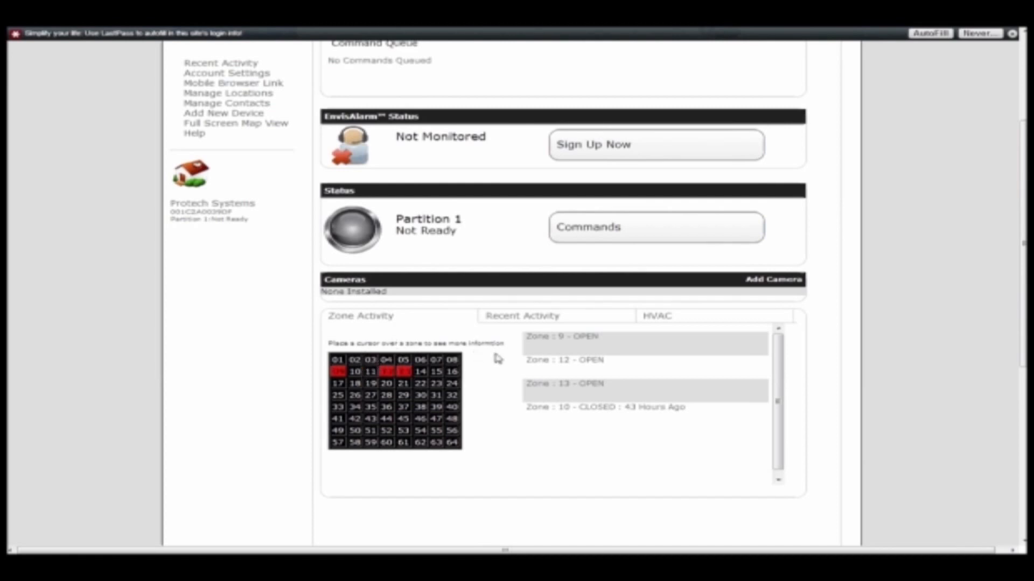
pyautogui.click(522, 316)
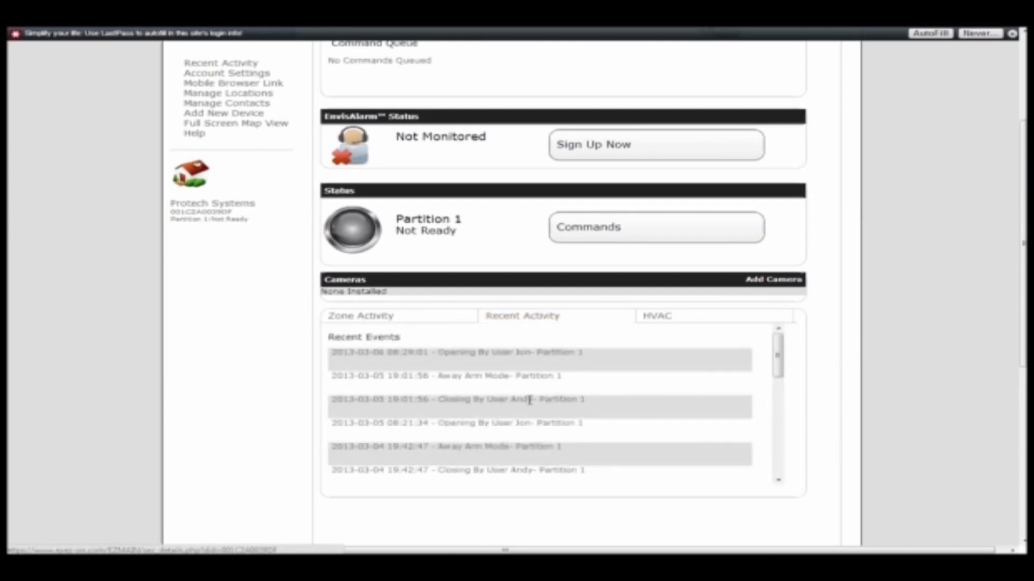
pyautogui.scroll(-3)
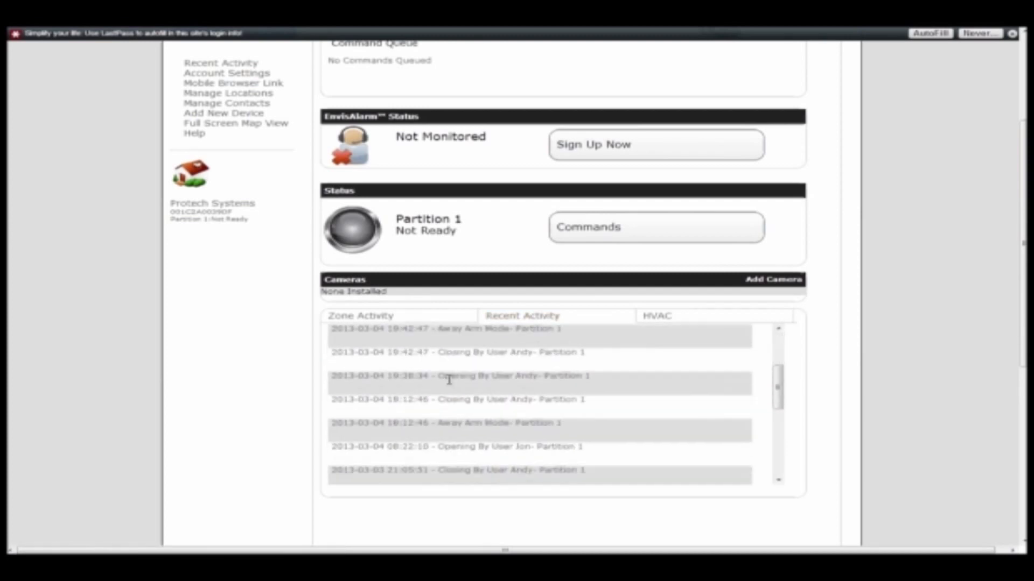
pyautogui.scroll(-3)
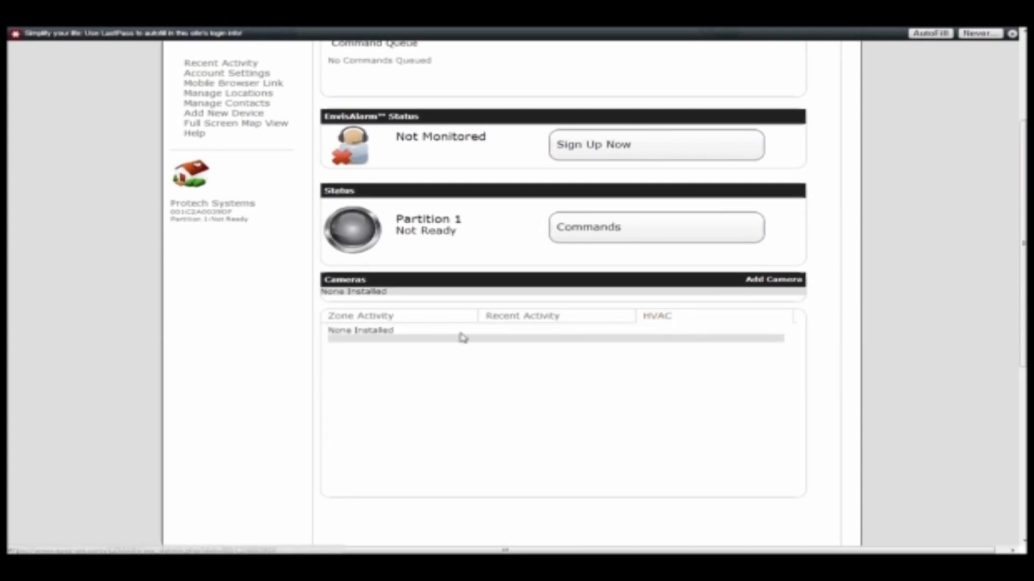
pyautogui.moveTo(748, 366)
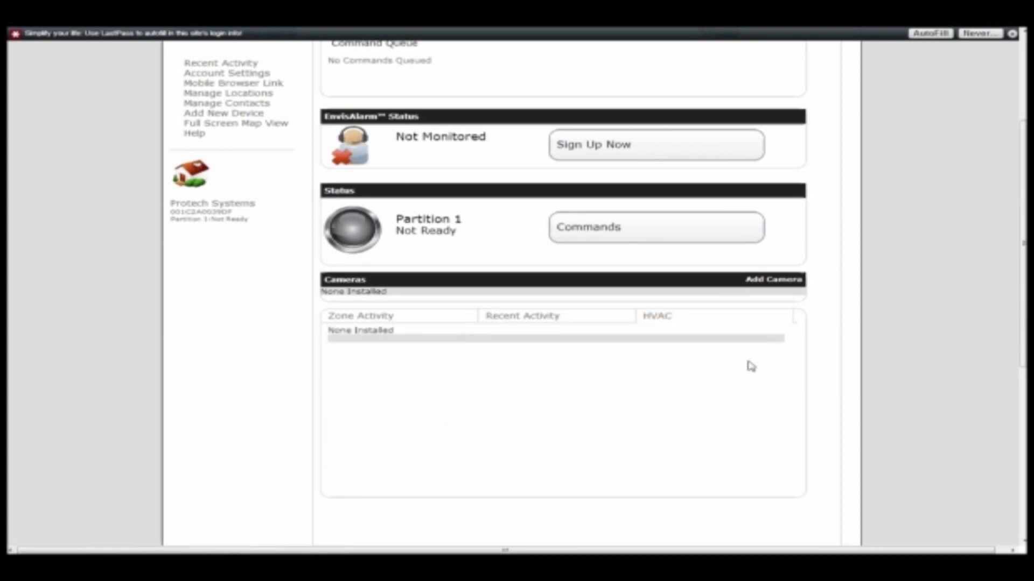
pyautogui.moveTo(682, 346)
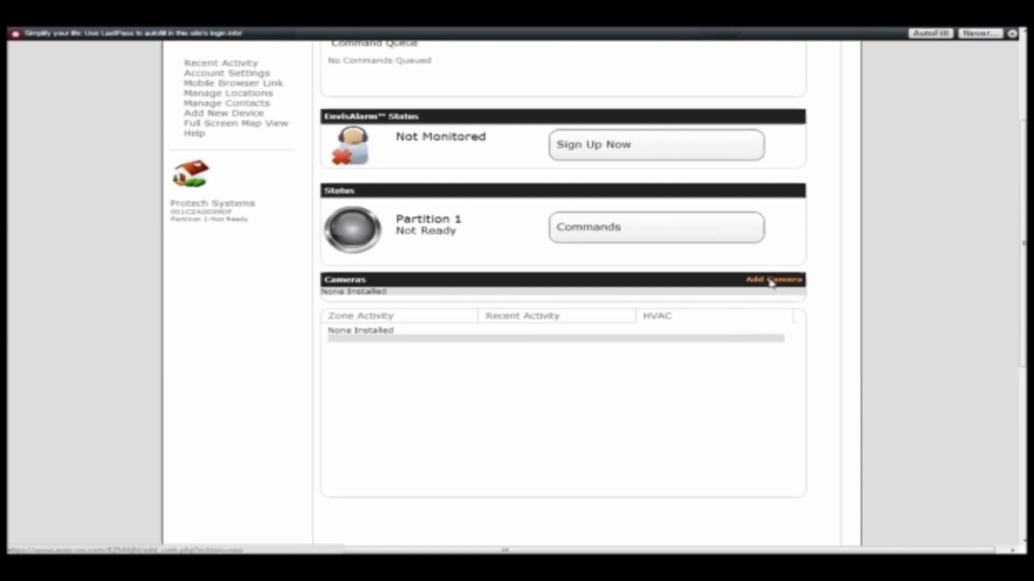
# Open the Add Camera/DVR/Network Device wizard for Protech Systems
pyautogui.click(771, 280)
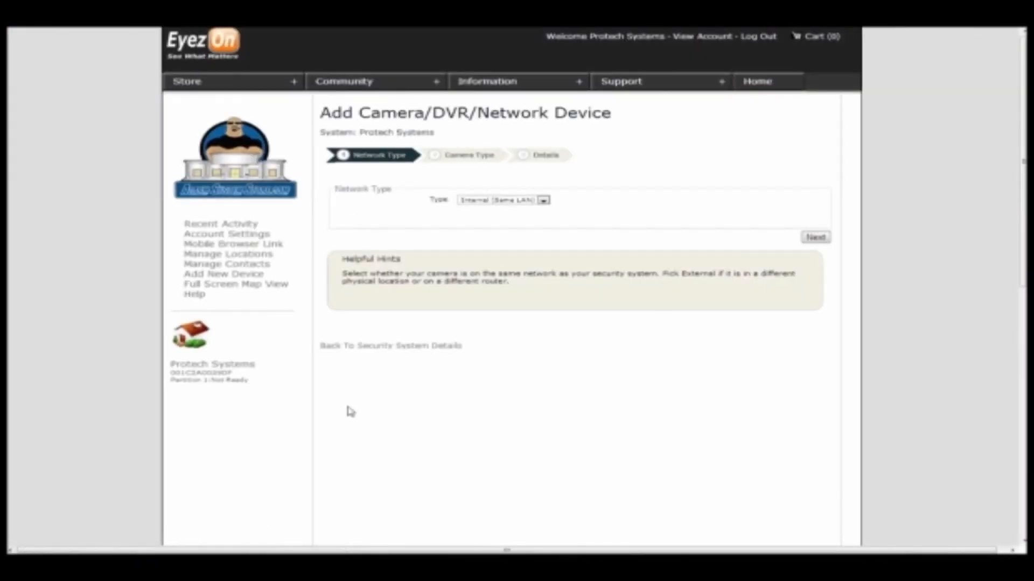
pyautogui.moveTo(556, 139)
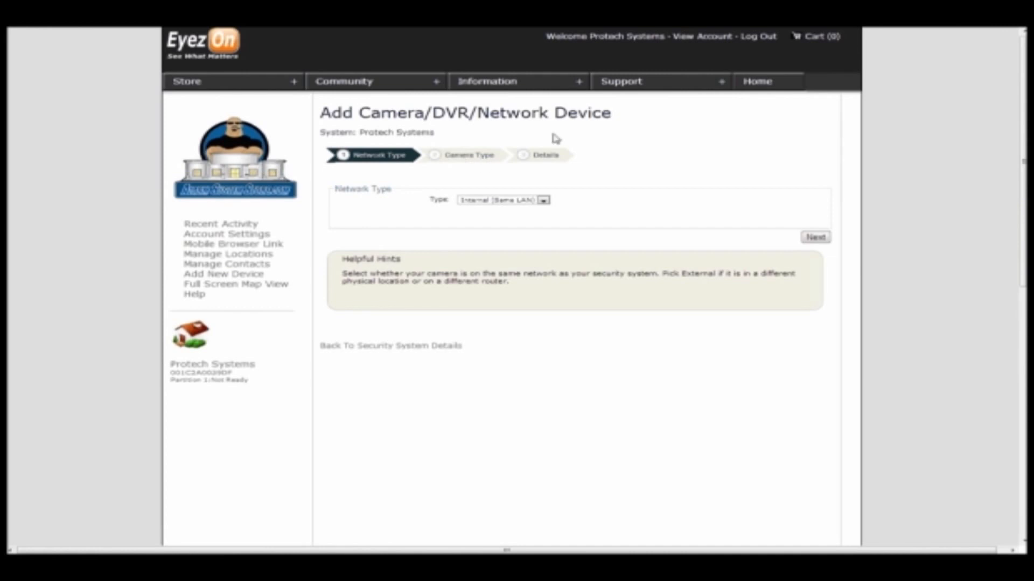
pyautogui.moveTo(617, 140)
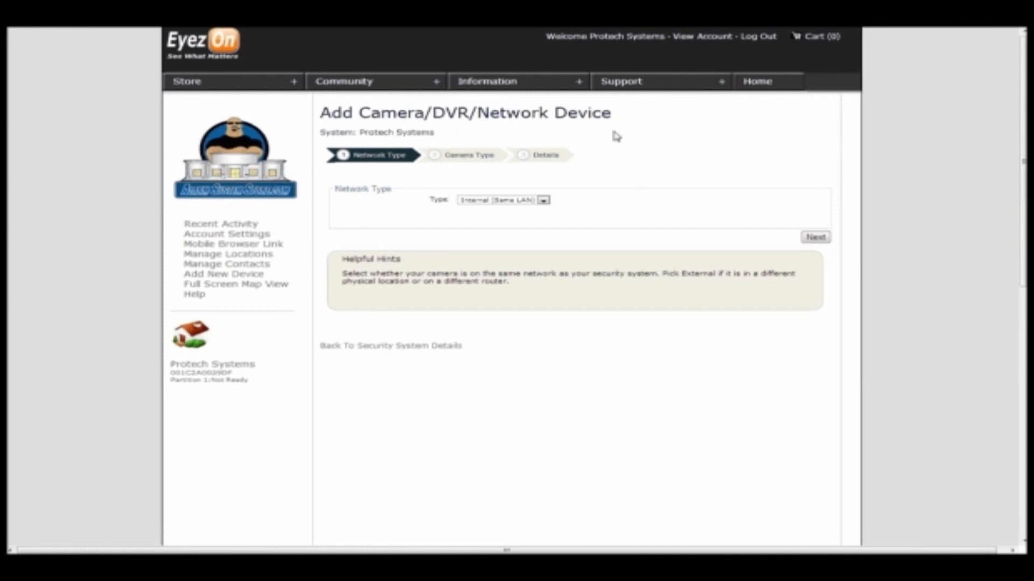
pyautogui.moveTo(471, 170)
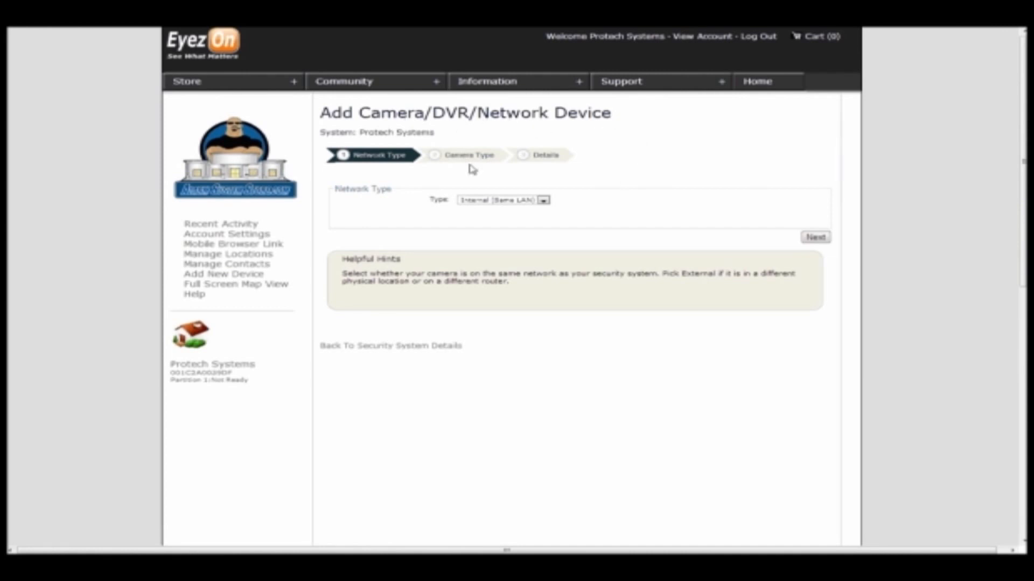
pyautogui.moveTo(629, 193)
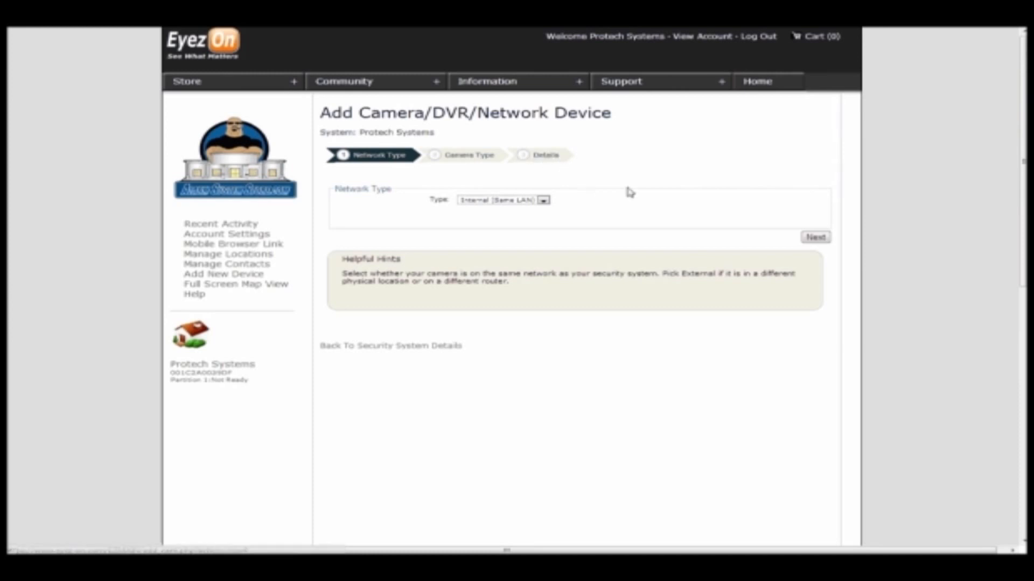
pyautogui.moveTo(426, 232)
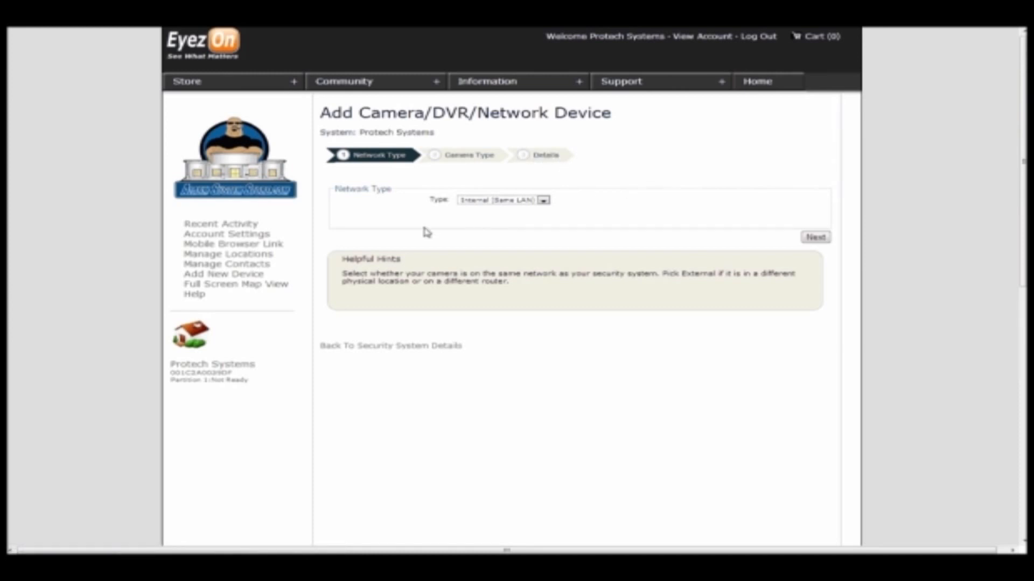
pyautogui.moveTo(513, 385)
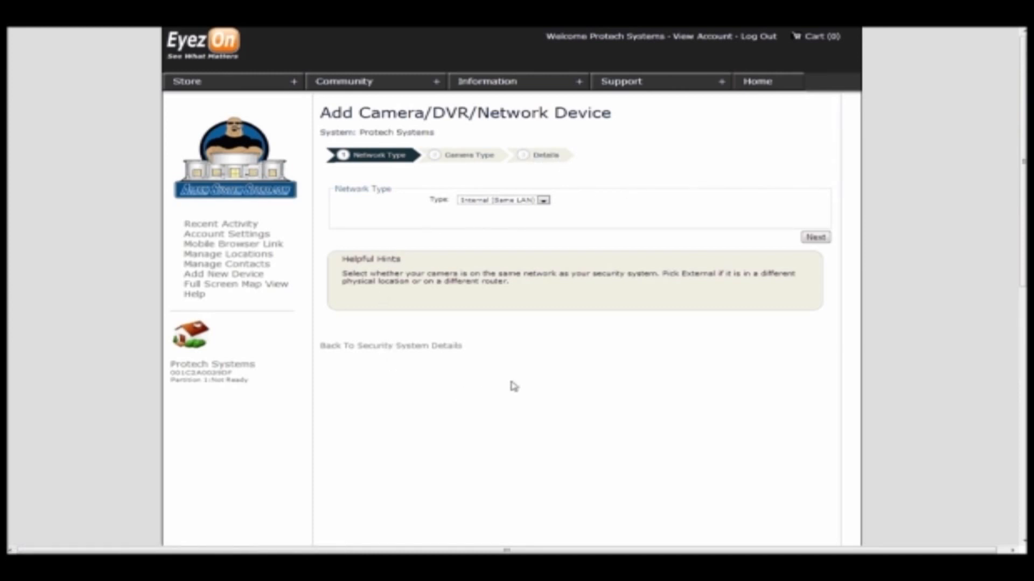